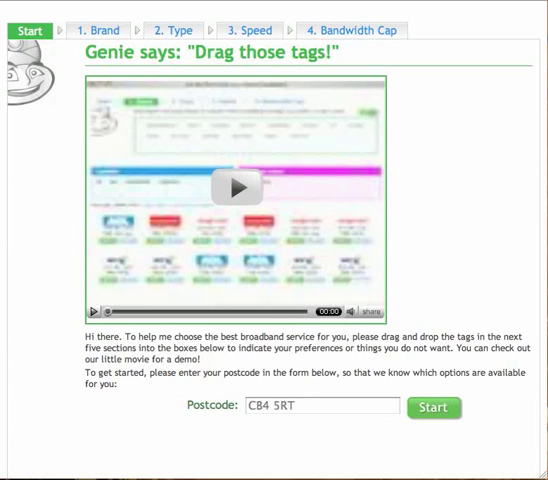
{"action": "mouse_move", "coordinate": [532, 100]}
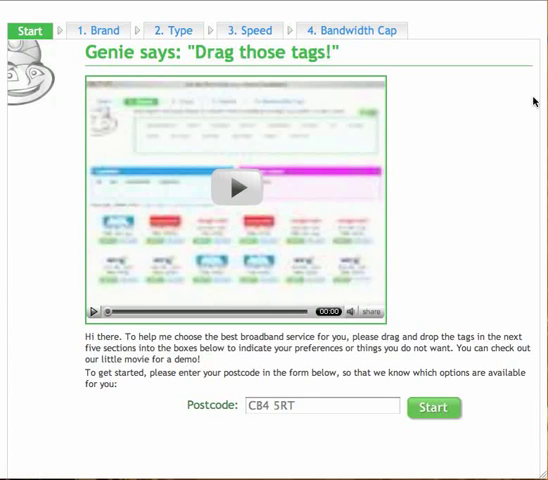
{"action": "mouse_move", "coordinate": [290, 132]}
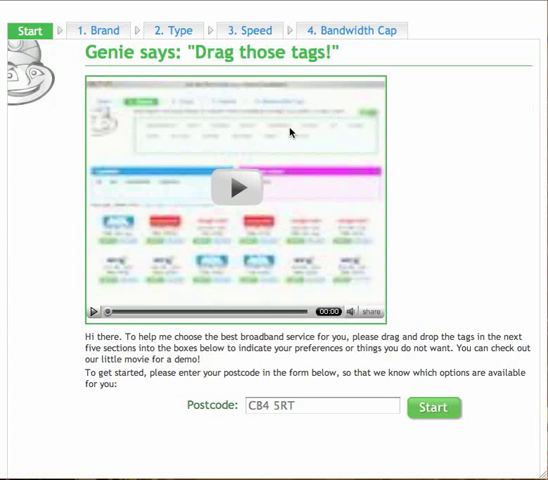
{"action": "mouse_move", "coordinate": [320, 360]}
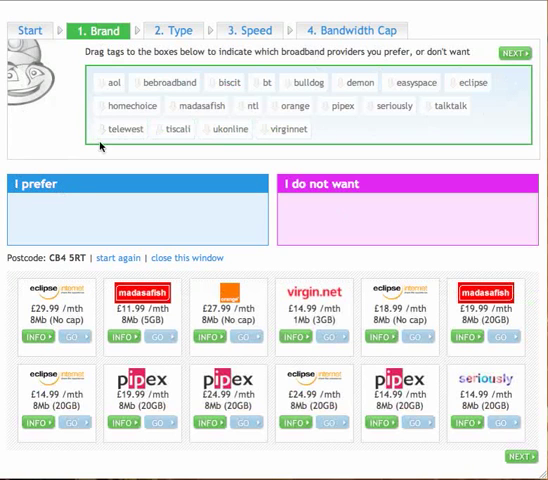
{"action": "mouse_move", "coordinate": [22, 158]}
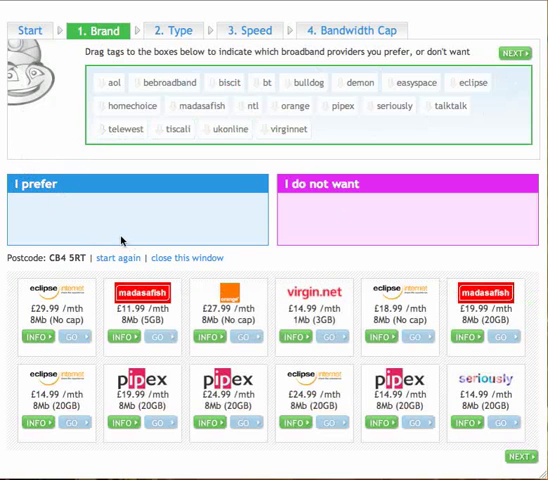
{"action": "mouse_move", "coordinate": [312, 232]}
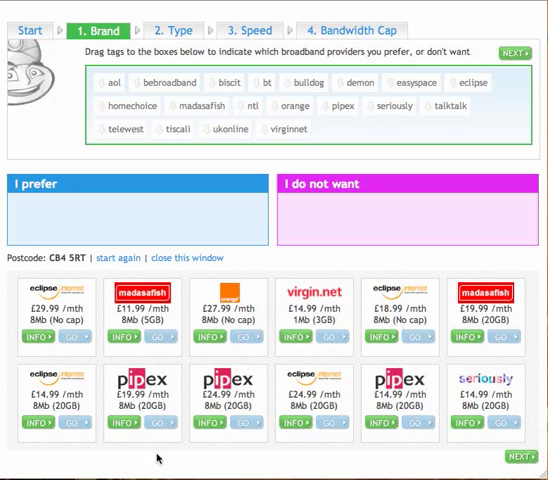
{"action": "mouse_move", "coordinate": [88, 156]}
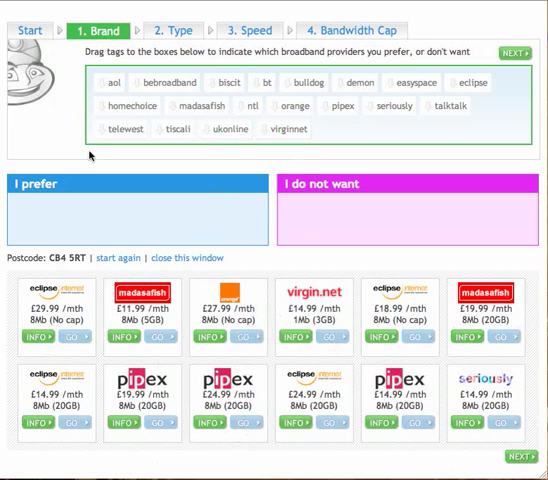
{"action": "mouse_move", "coordinate": [200, 170]}
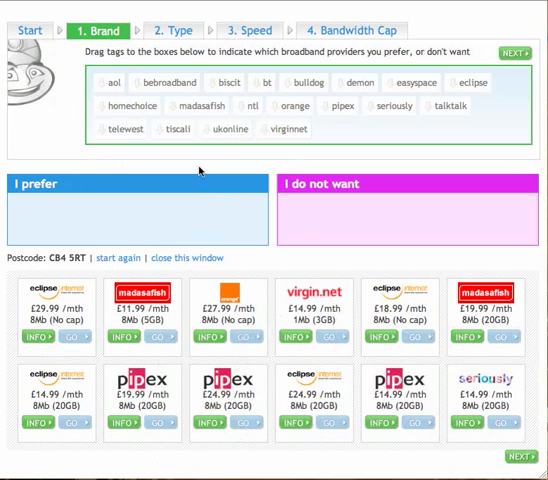
Drag aol, virginnet and tiscali into the 'I prefer' box.
{"action": "left_click_drag", "start_coordinate": [110, 82], "coordinate": [96, 216]}
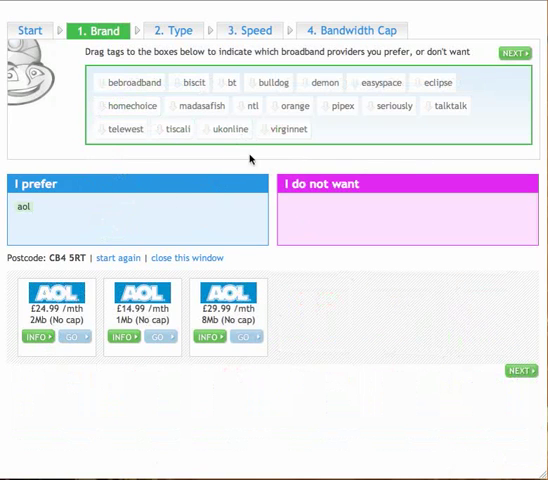
{"action": "left_click_drag", "start_coordinate": [284, 128], "coordinate": [168, 220]}
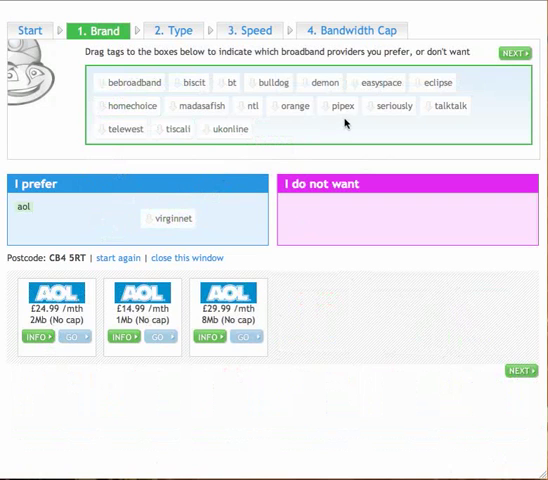
{"action": "left_click_drag", "start_coordinate": [176, 128], "coordinate": [96, 212]}
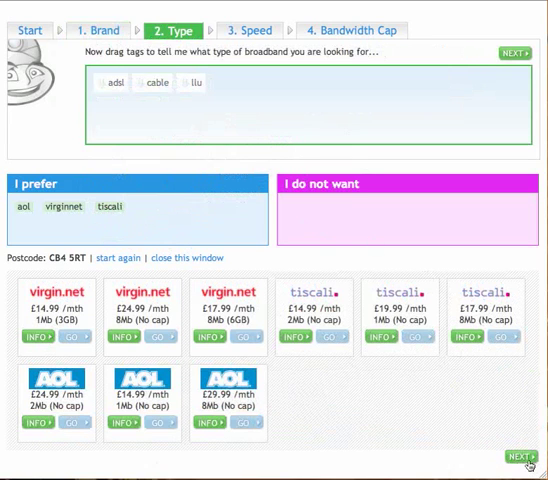
{"action": "mouse_move", "coordinate": [172, 148]}
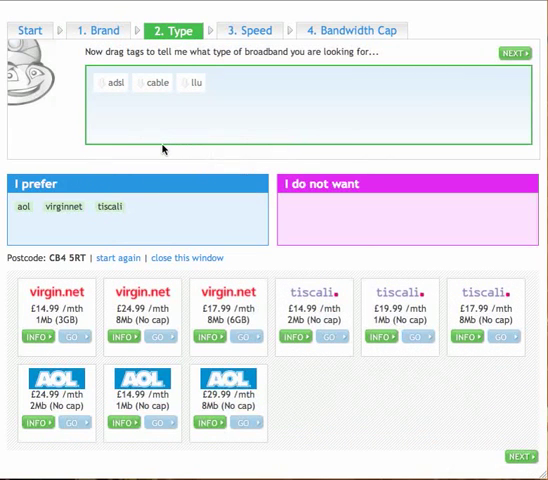
{"action": "mouse_move", "coordinate": [150, 108]}
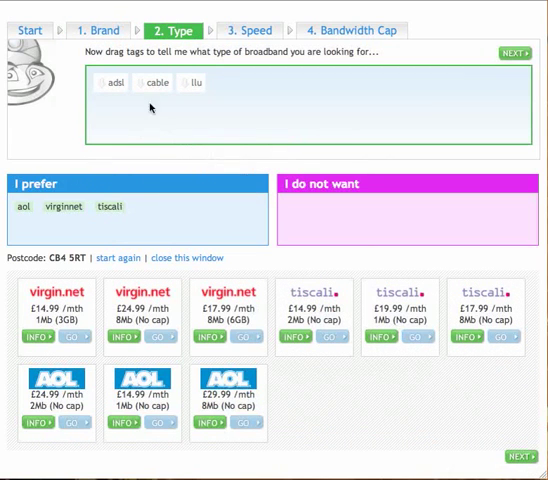
Drag a tag on the Type step before moving on to Speed.
{"action": "left_click_drag", "start_coordinate": [152, 82], "coordinate": [208, 224]}
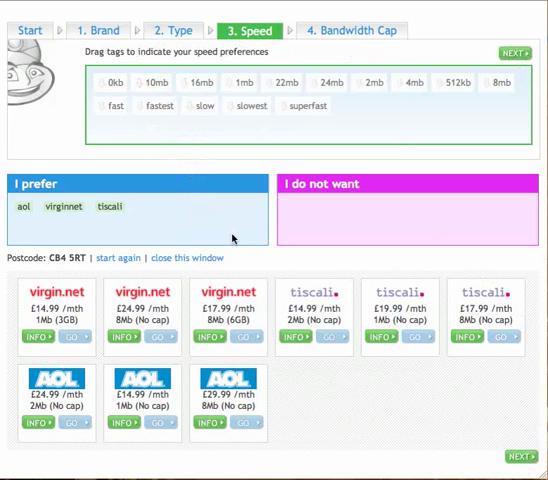
{"action": "mouse_move", "coordinate": [156, 134]}
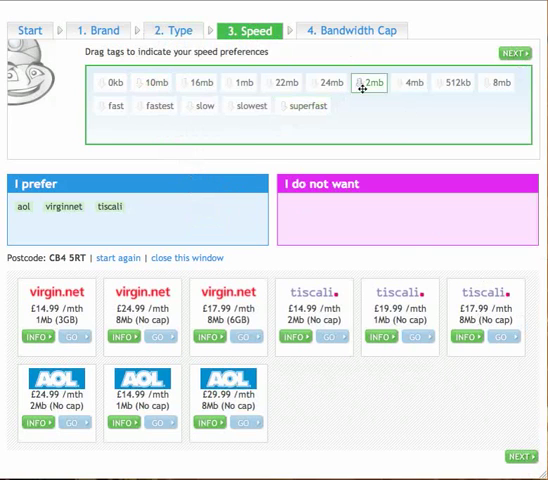
{"action": "mouse_move", "coordinate": [184, 140]}
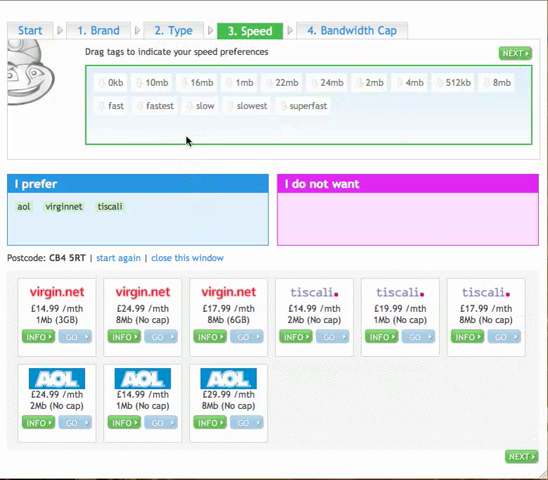
Reject slow and 1mb speeds and prefer superfast, refreshing the matching deals.
{"action": "left_click_drag", "start_coordinate": [198, 106], "coordinate": [340, 220]}
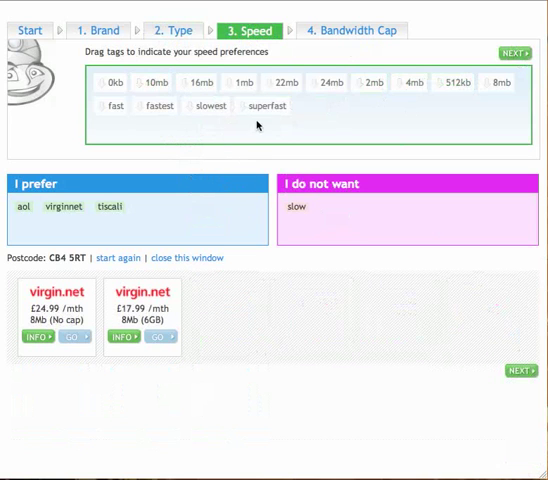
{"action": "left_click_drag", "start_coordinate": [240, 82], "coordinate": [350, 208]}
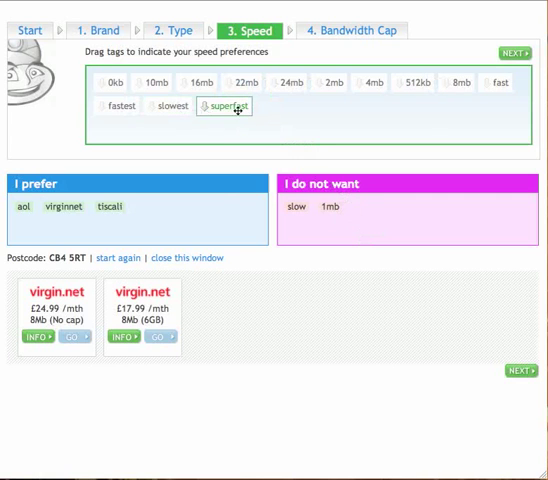
{"action": "left_click_drag", "start_coordinate": [226, 104], "coordinate": [190, 216]}
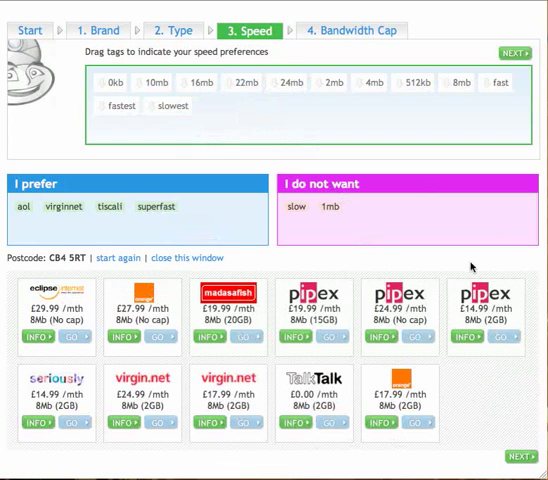
{"action": "mouse_move", "coordinate": [304, 246]}
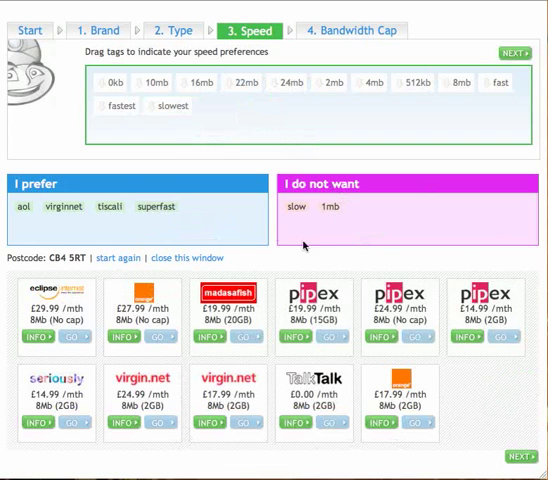
{"action": "mouse_move", "coordinate": [184, 452]}
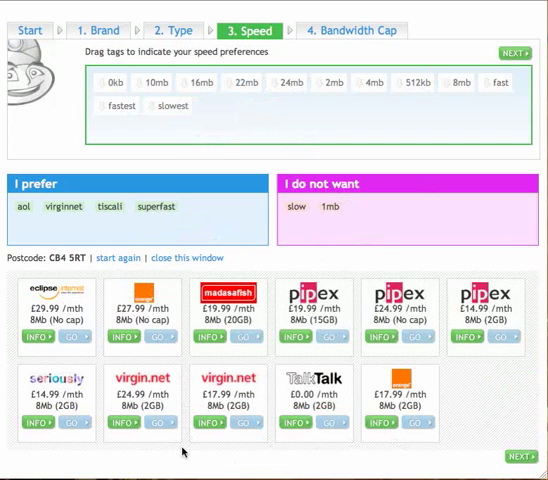
{"action": "mouse_move", "coordinate": [528, 280]}
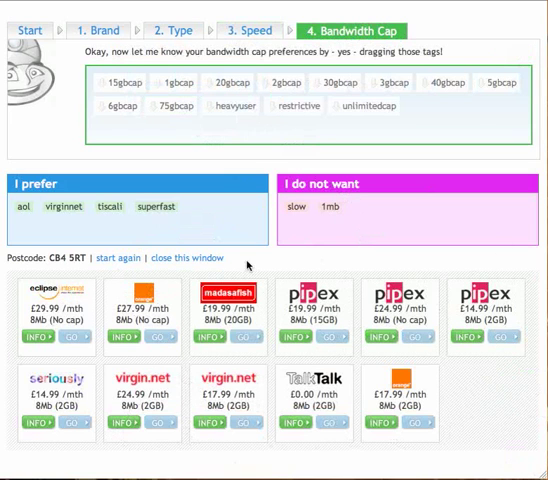
{"action": "mouse_move", "coordinate": [208, 180]}
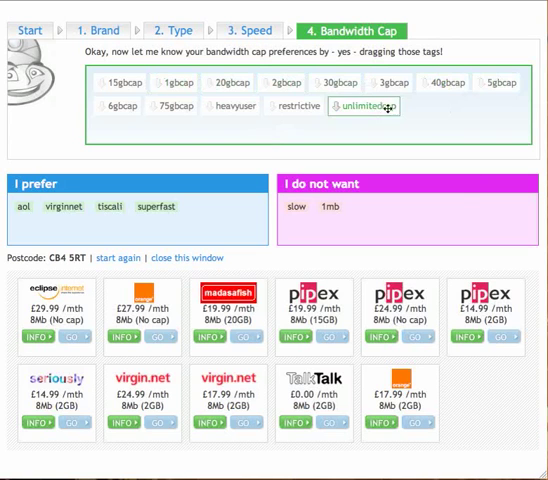
Drag unlimitedcap into 'I prefer' so the Bandwidth Cap results refresh.
{"action": "left_click_drag", "start_coordinate": [366, 106], "coordinate": [166, 228]}
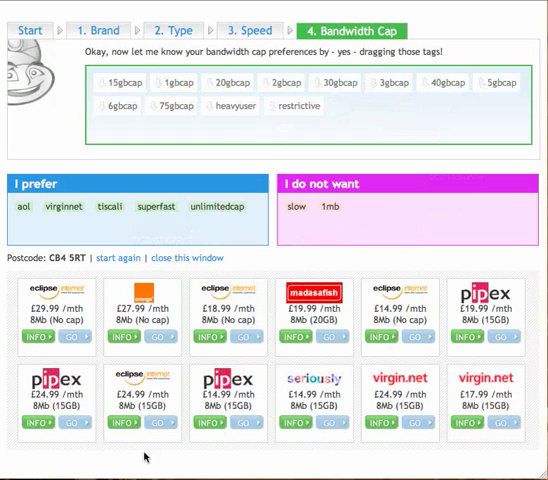
{"action": "mouse_move", "coordinate": [244, 436]}
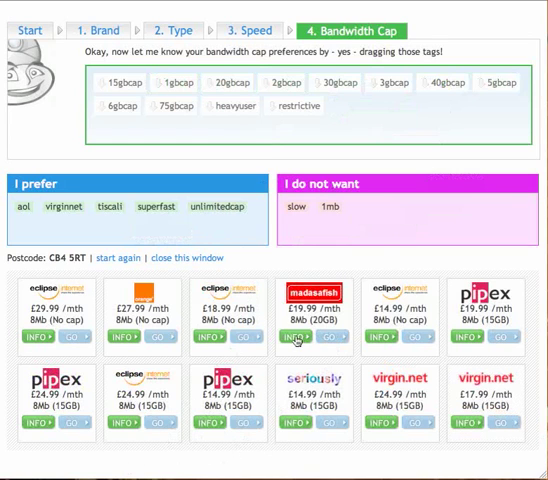
Open the Madasafish MAX Plus profile via its INFO button (£19.99/month, up to 8Mb).
{"action": "left_click", "coordinate": [296, 336]}
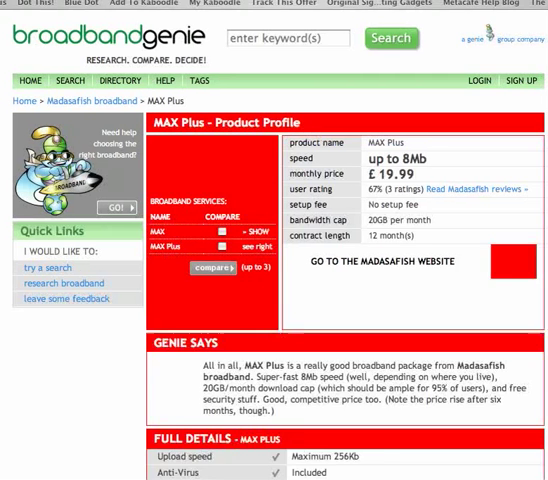